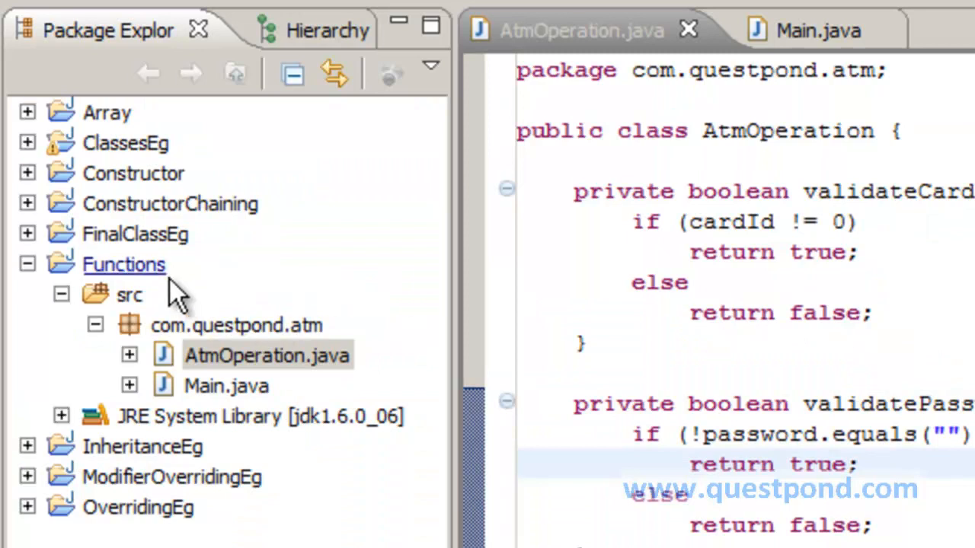
# - Show the AtmOperation class with validateCard, validatePassword and the combined validate method
pyautogui.click(123, 265)
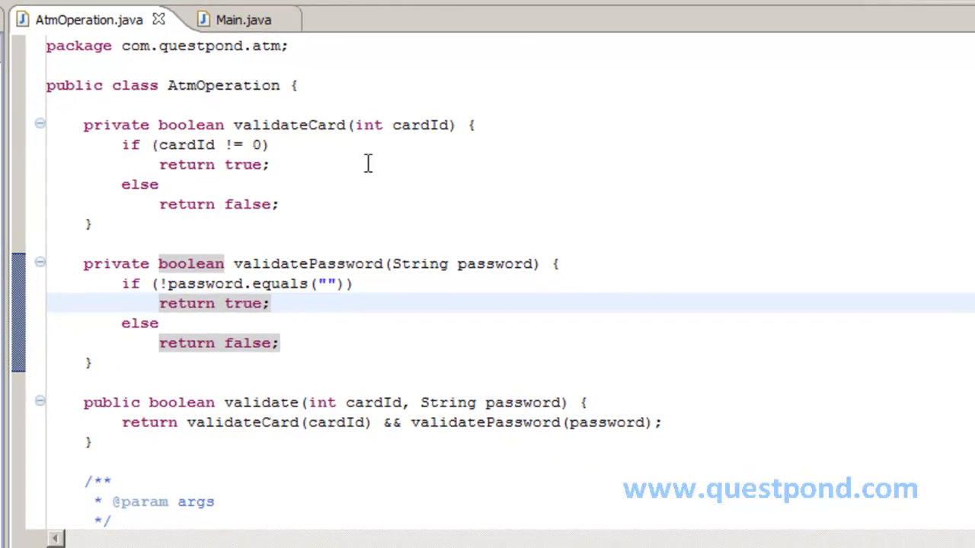
pyautogui.doubleClick(290, 125)
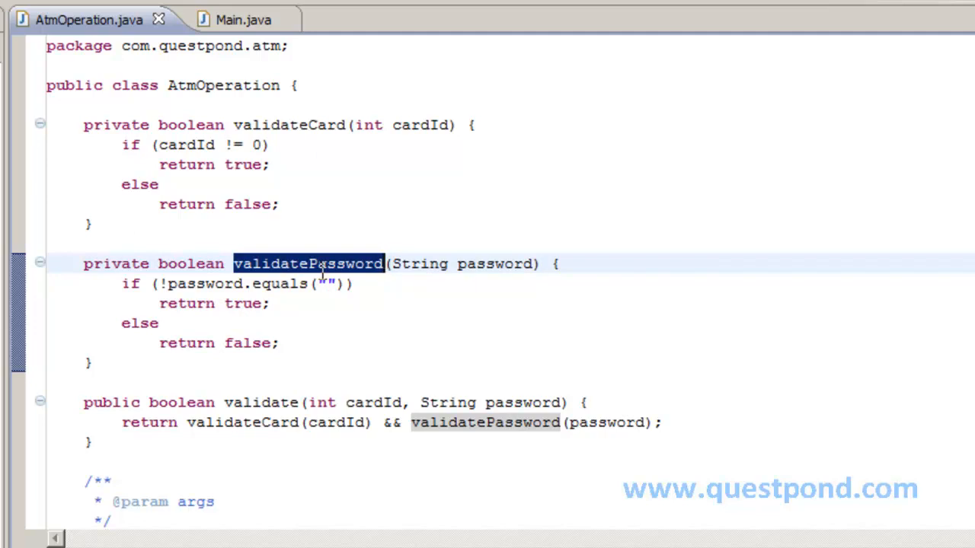
pyautogui.moveTo(323, 327)
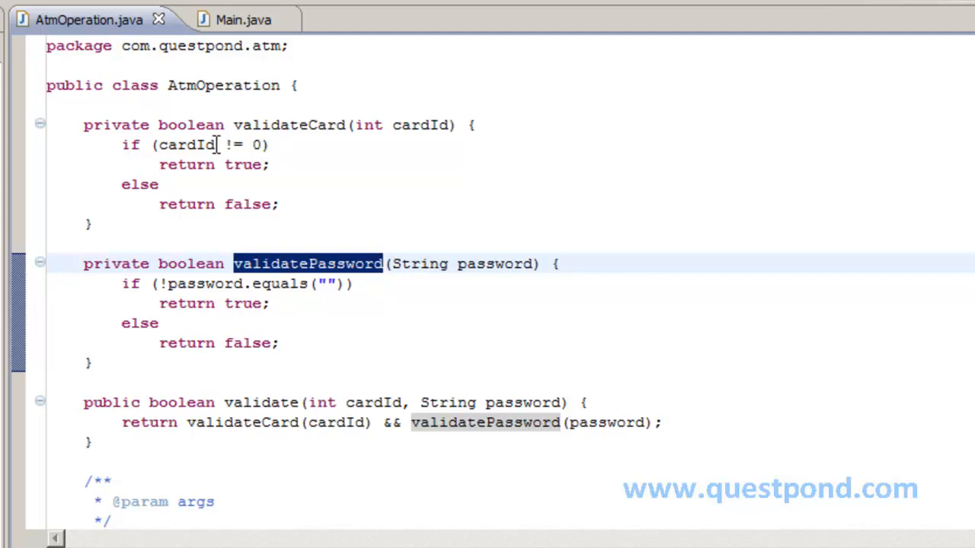
pyautogui.moveTo(142, 125)
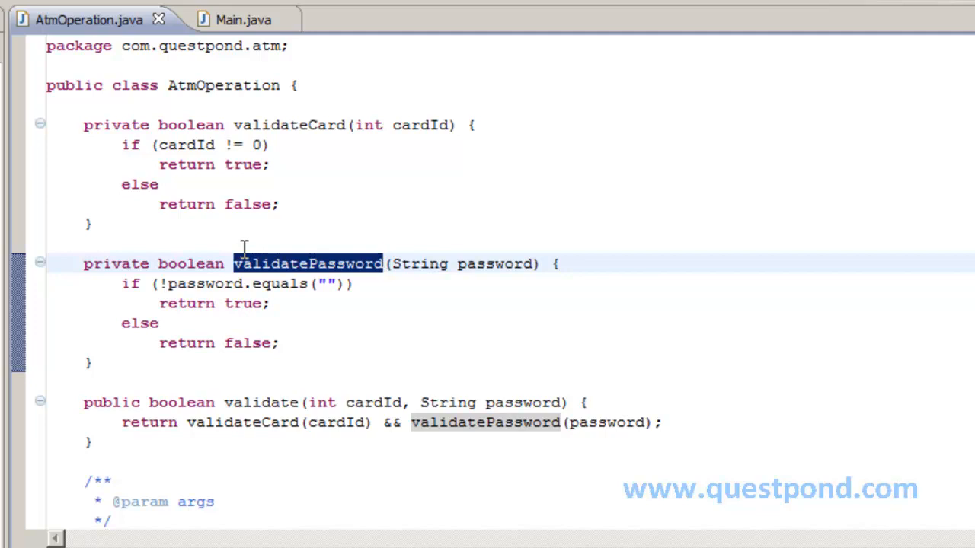
pyautogui.moveTo(236, 243)
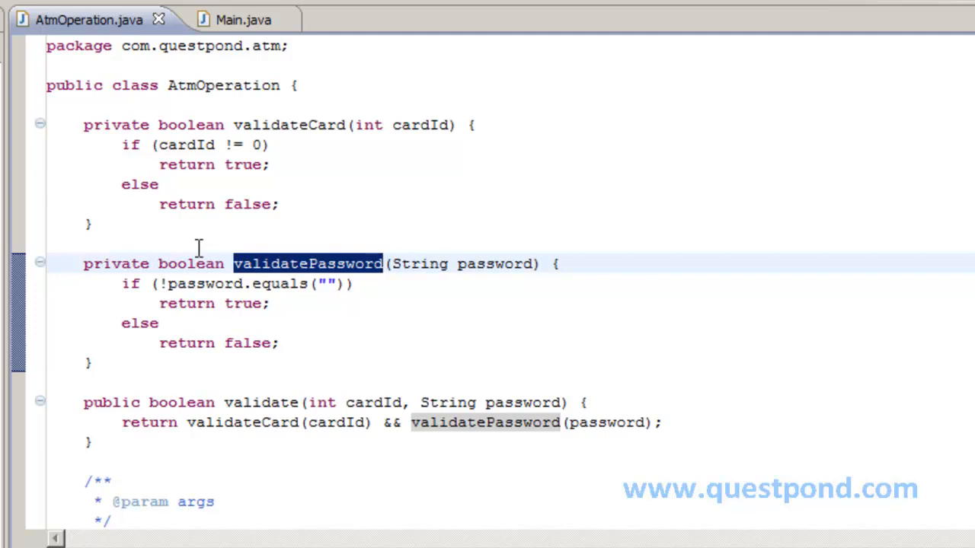
pyautogui.moveTo(291, 410)
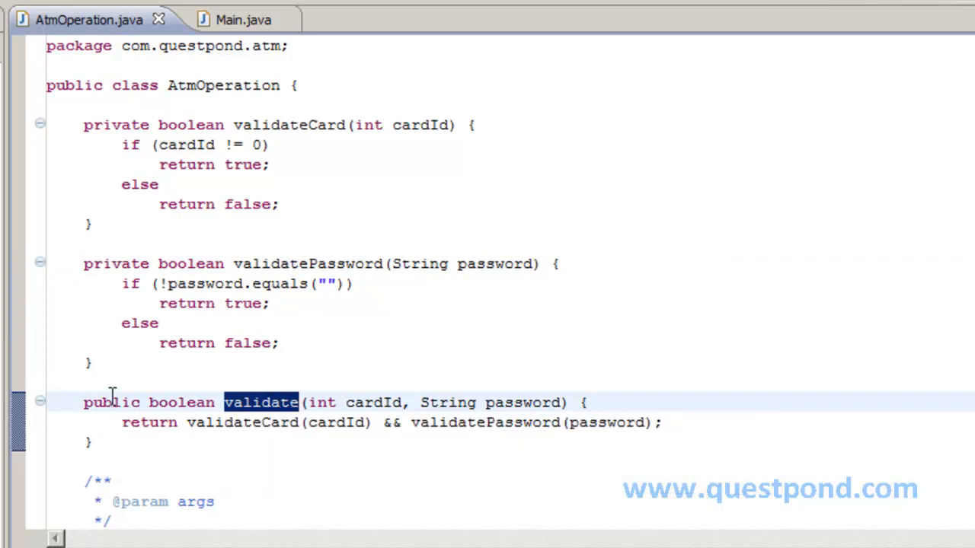
pyautogui.moveTo(174, 402)
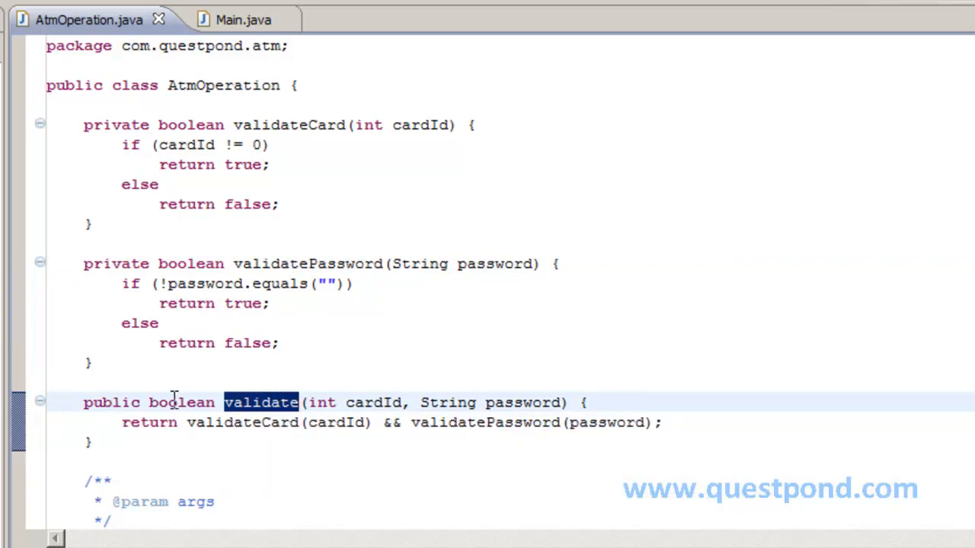
pyautogui.moveTo(368, 409)
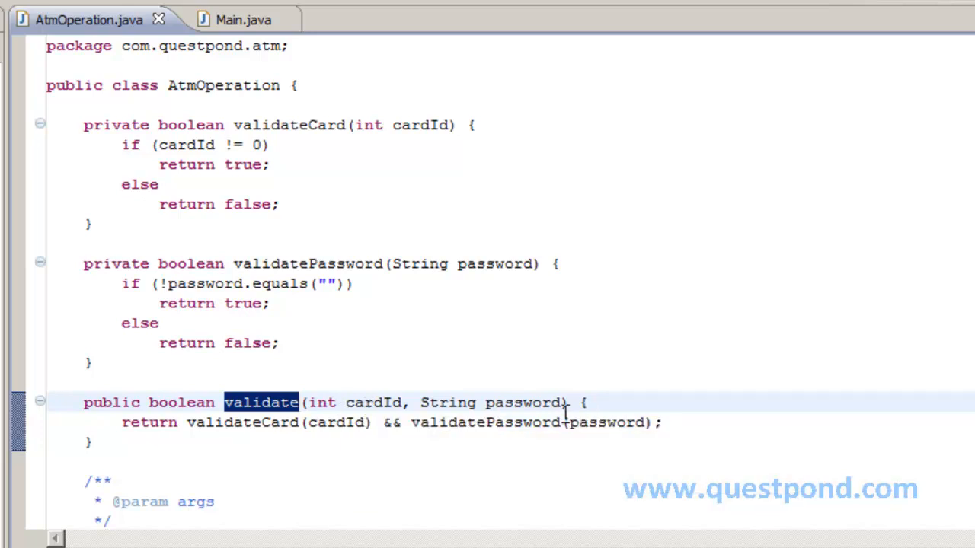
pyautogui.moveTo(229, 423)
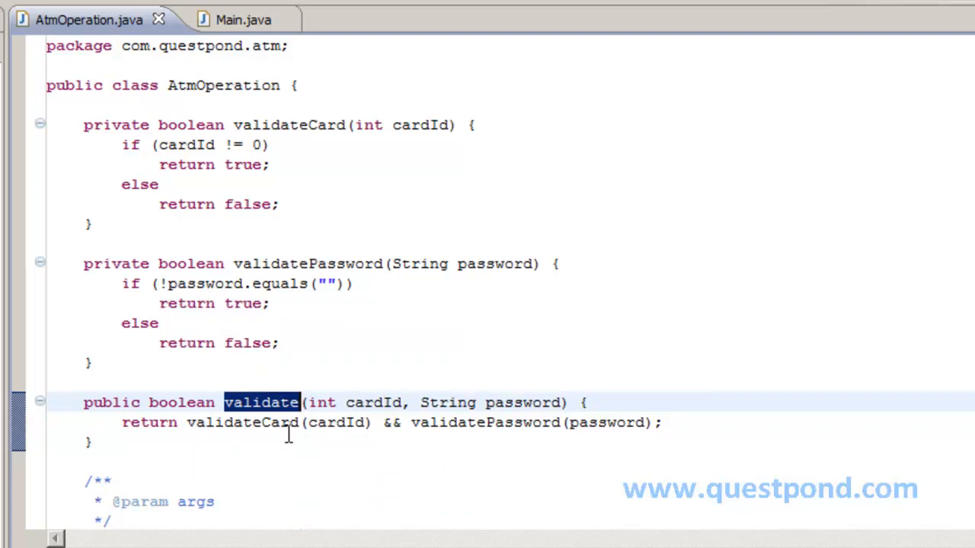
pyautogui.moveTo(289, 444)
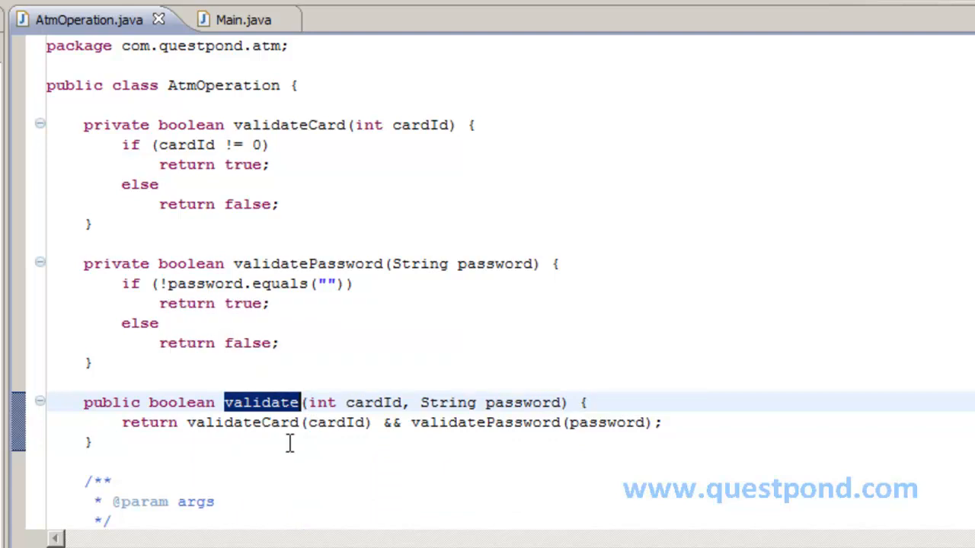
pyautogui.moveTo(450, 453)
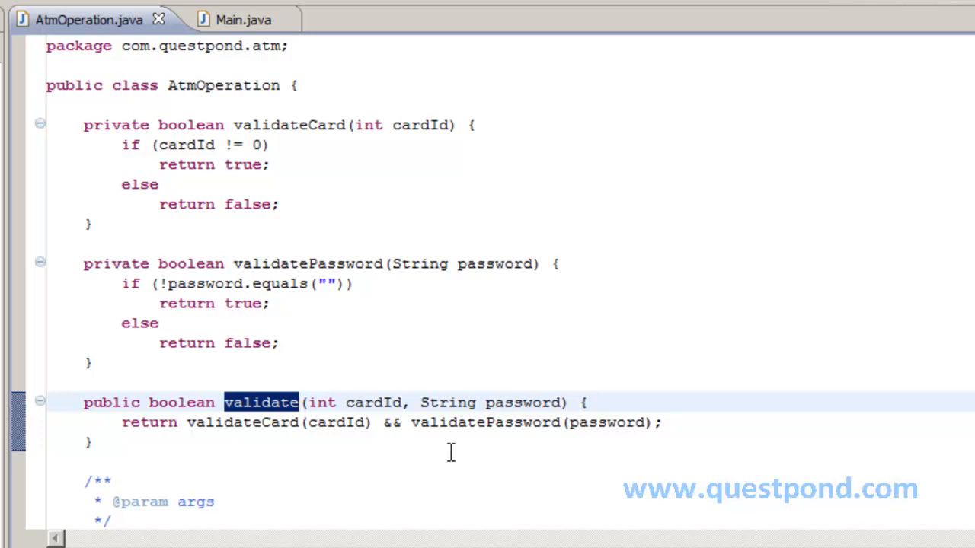
pyautogui.moveTo(394, 262)
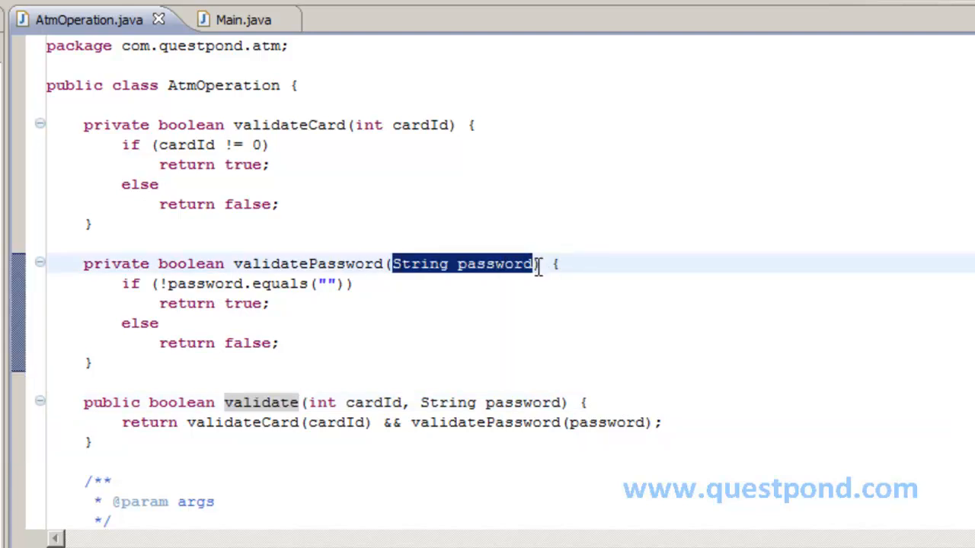
pyautogui.moveTo(384, 131)
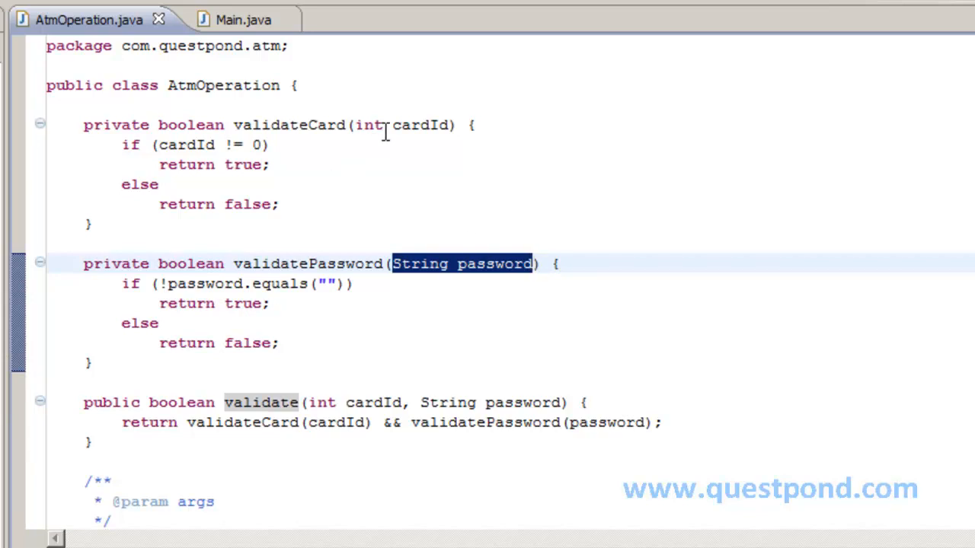
pyautogui.moveTo(364, 370)
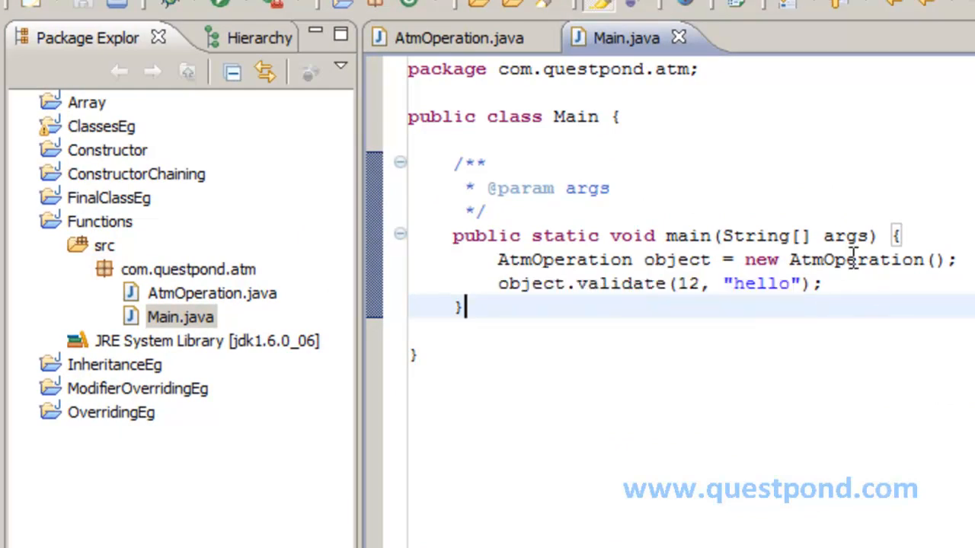
pyautogui.moveTo(627, 302)
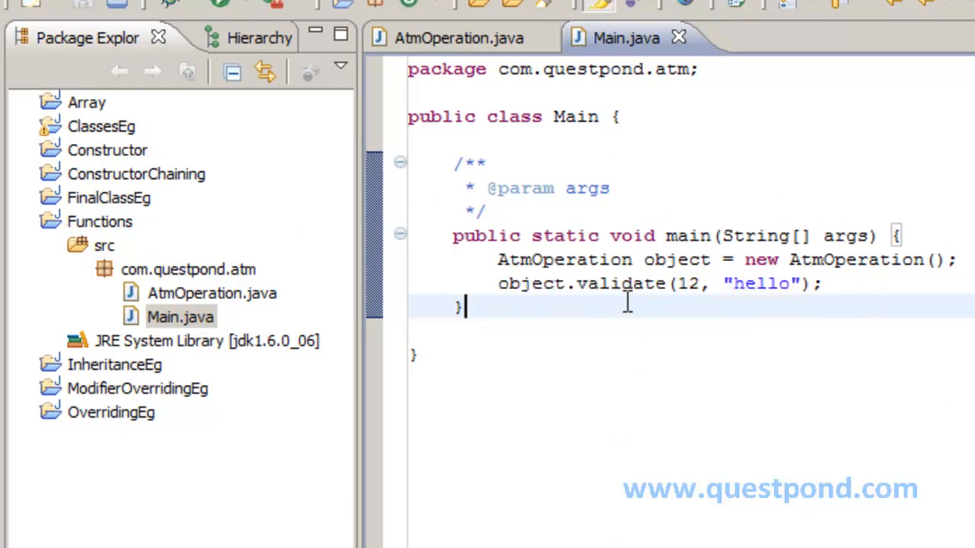
# - Return to Main.java where main calls validate(12, "hello") on the AtmOperation object
pyautogui.doubleClick(618, 283)
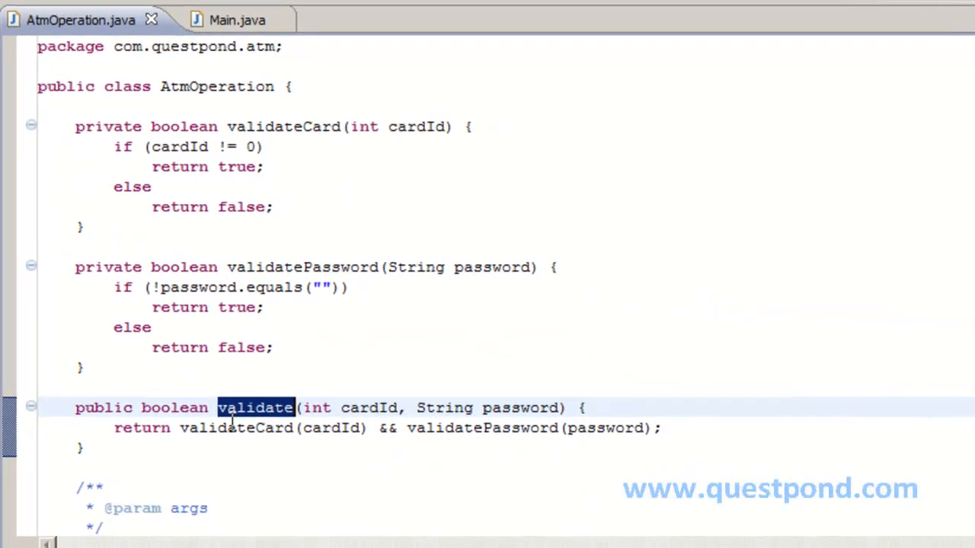
pyautogui.moveTo(428, 306)
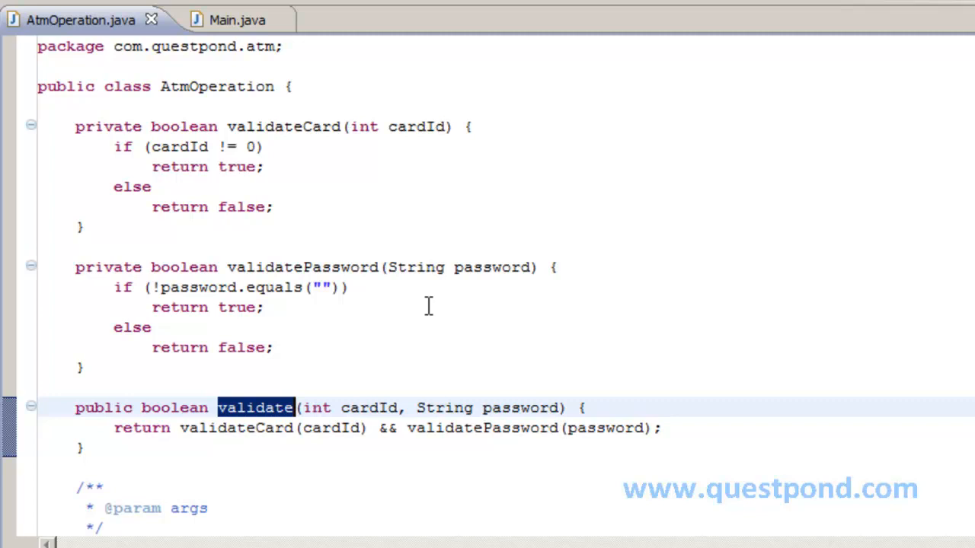
pyautogui.moveTo(283, 137)
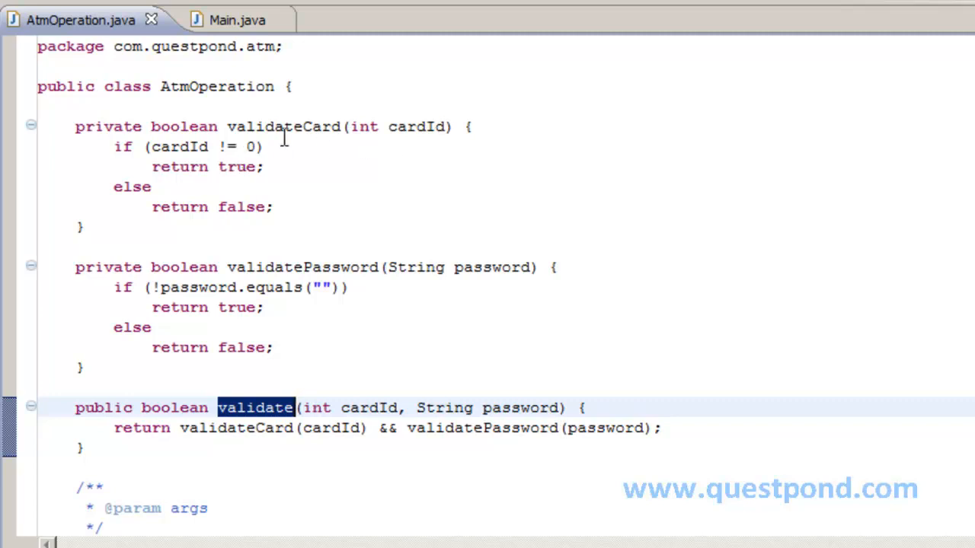
pyautogui.moveTo(258, 146)
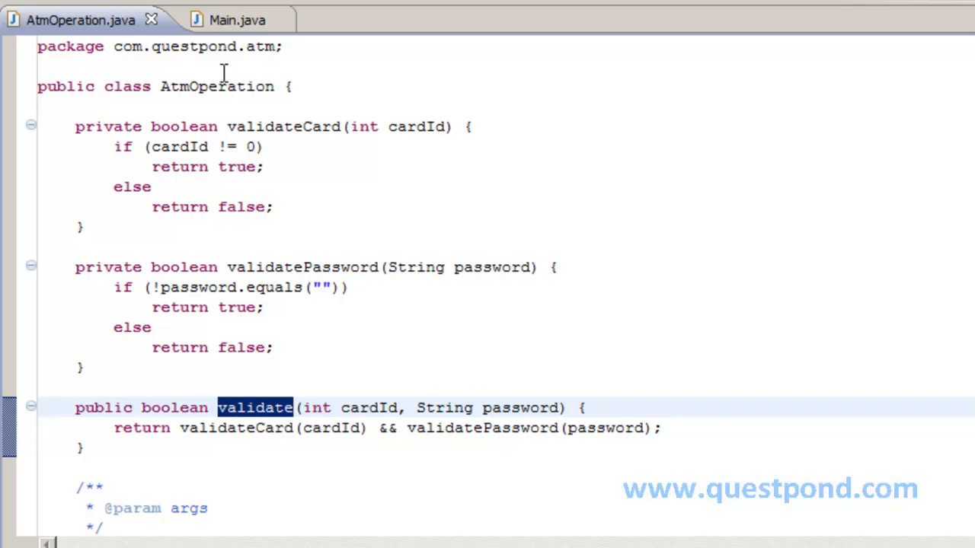
pyautogui.moveTo(232, 45)
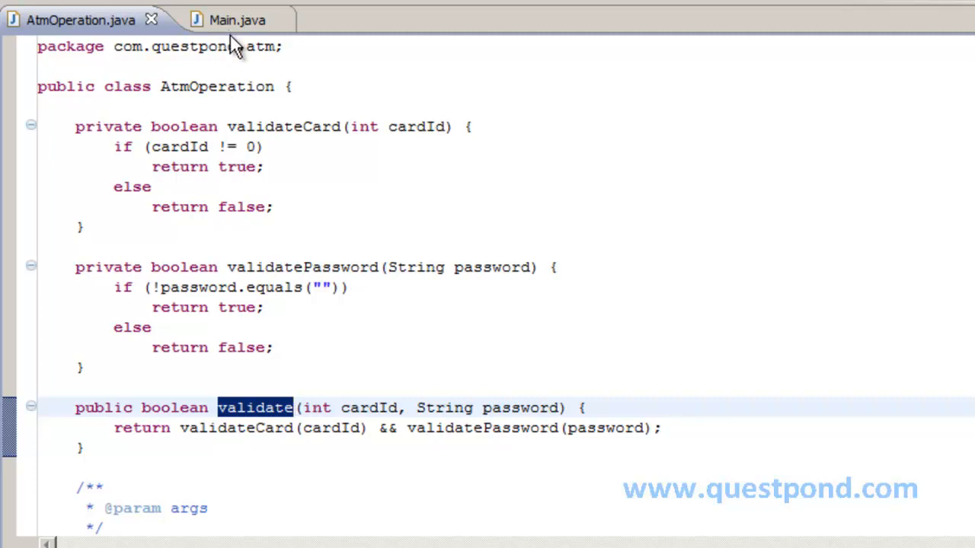
pyautogui.moveTo(358, 281)
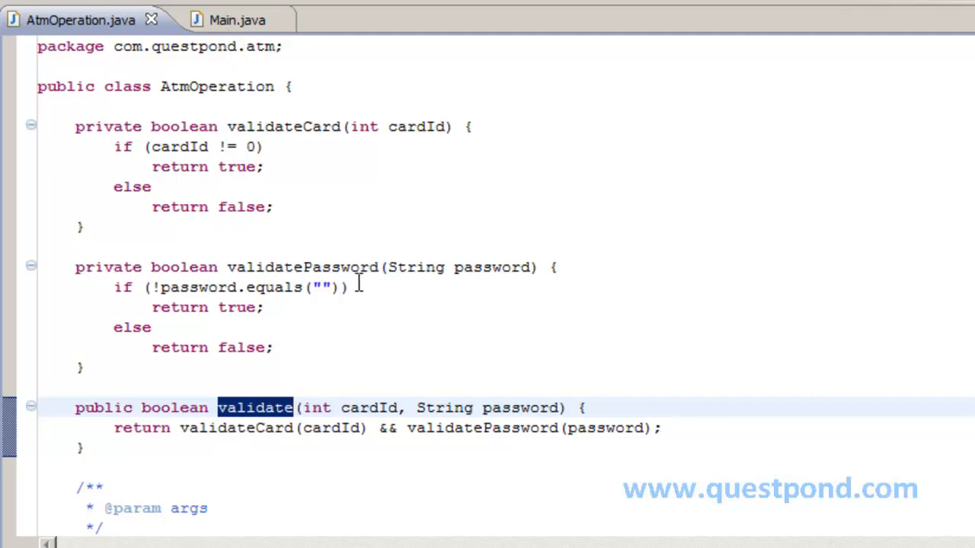
pyautogui.moveTo(494, 279)
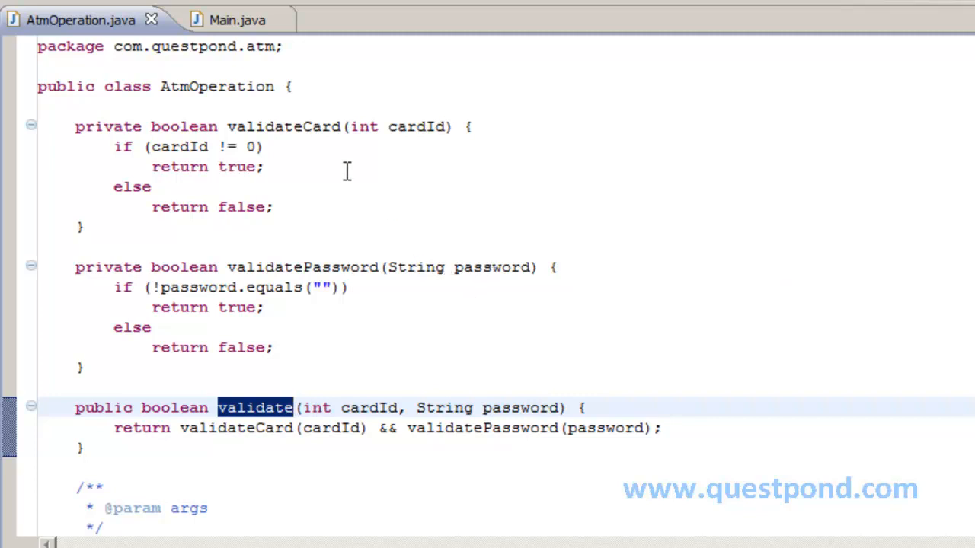
pyautogui.click(223, 20)
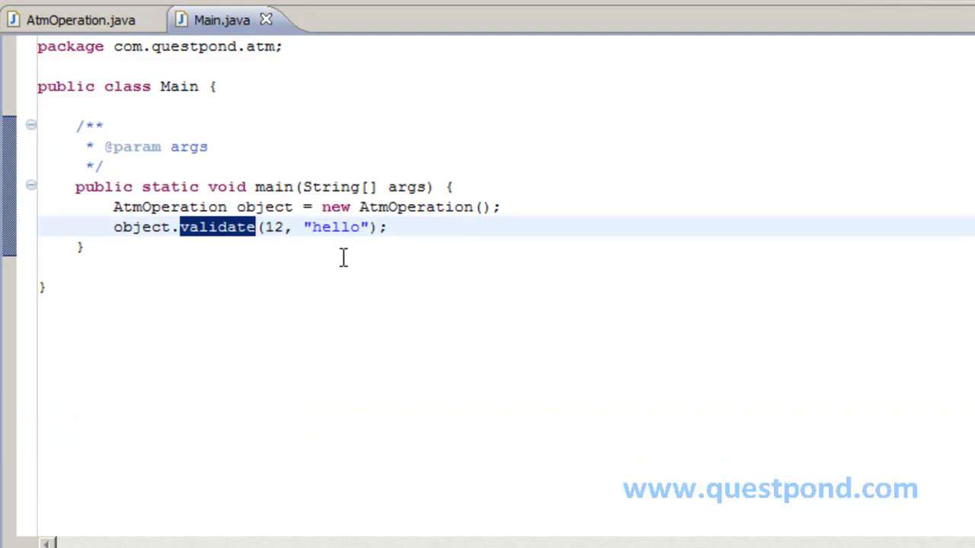
pyautogui.moveTo(113, 221)
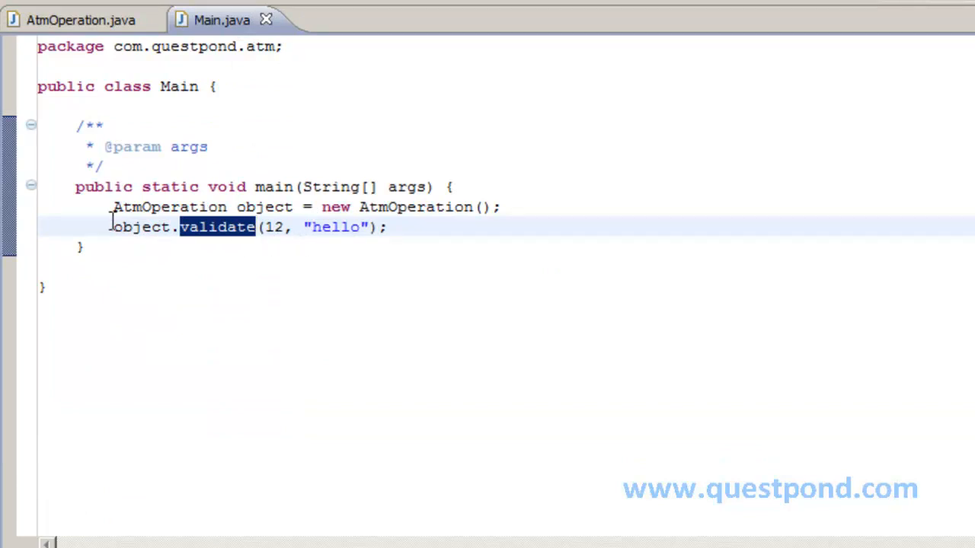
# - Wrap object.validate(12, "hello") in System.out.println and save Main.java
pyautogui.write('s')
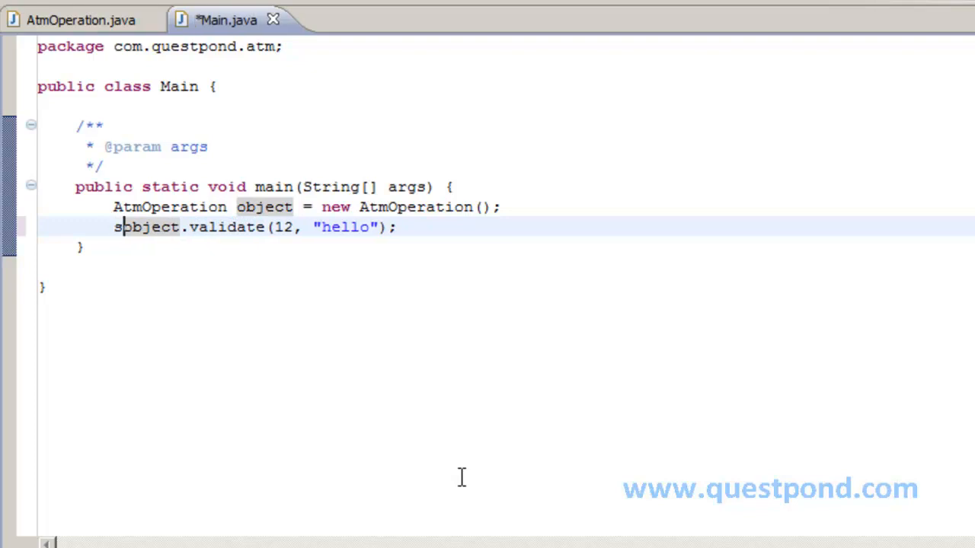
pyautogui.write('System.out.println();')
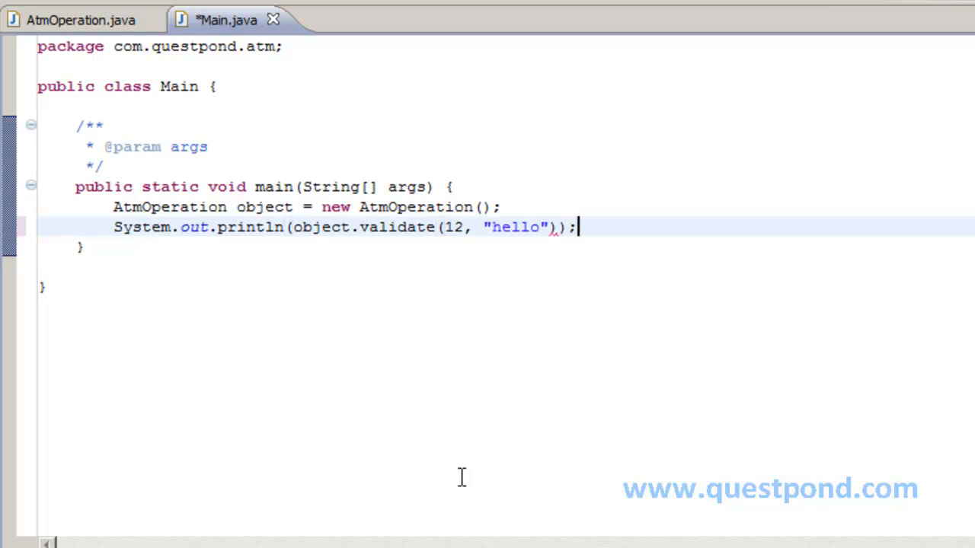
pyautogui.press('ctrl+s')
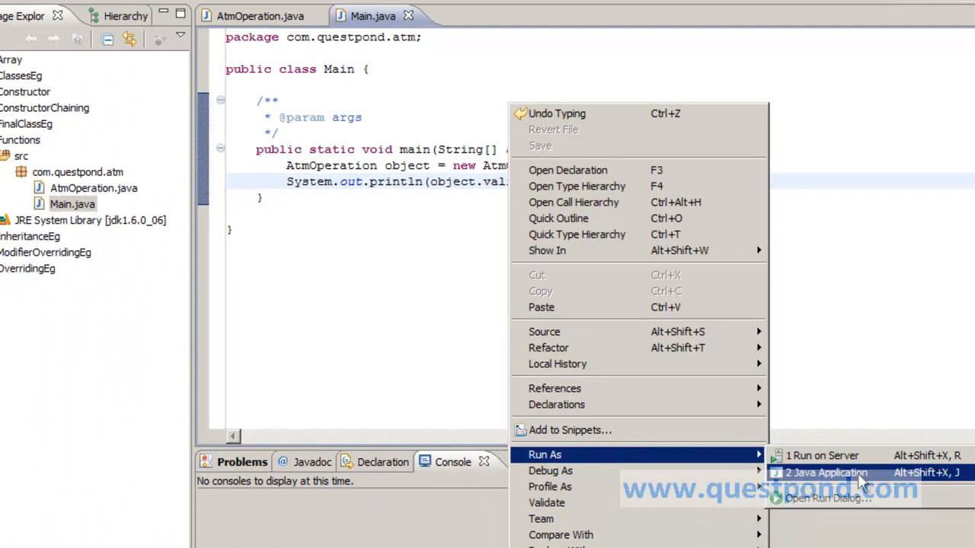
# - Run Main as a Java application so the console prints true
pyautogui.click(825, 472)
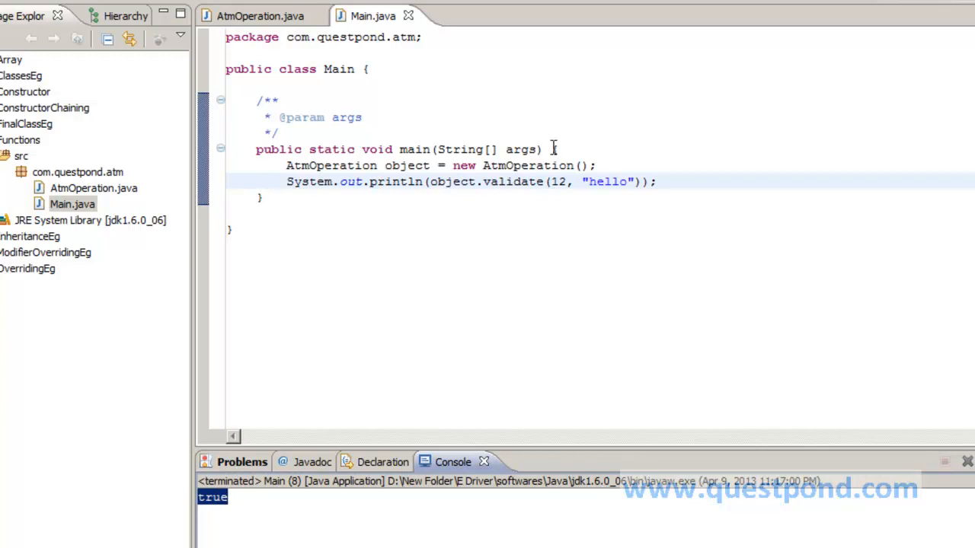
pyautogui.moveTo(542, 150)
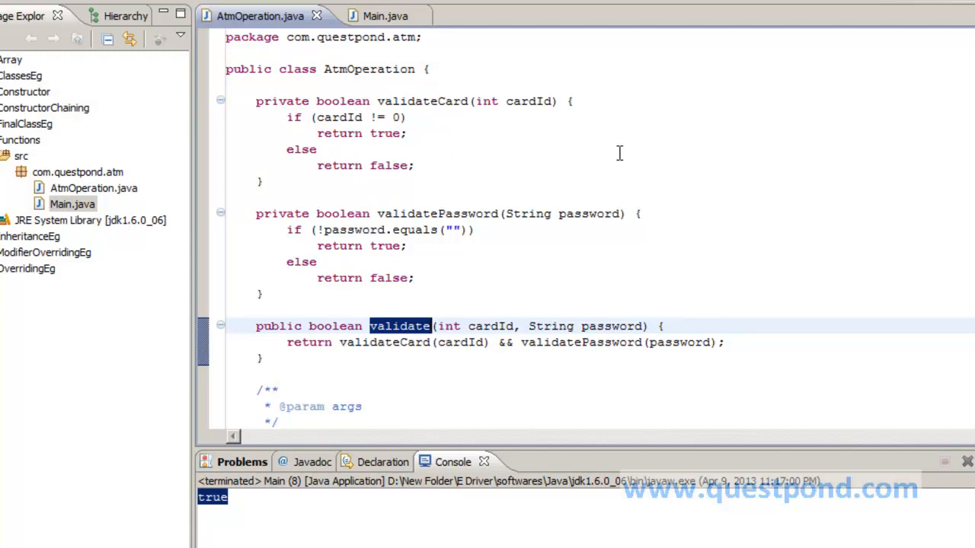
pyautogui.moveTo(588, 213)
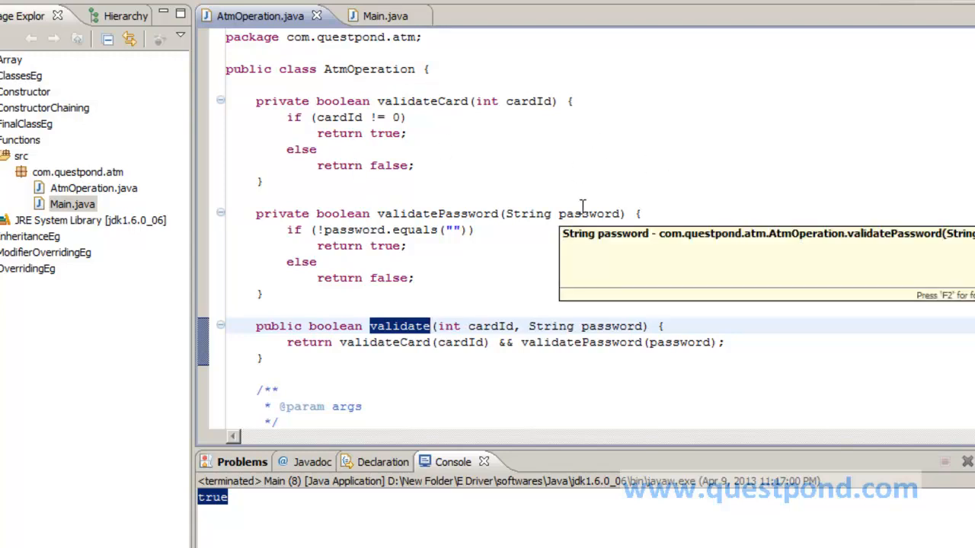
pyautogui.moveTo(418, 226)
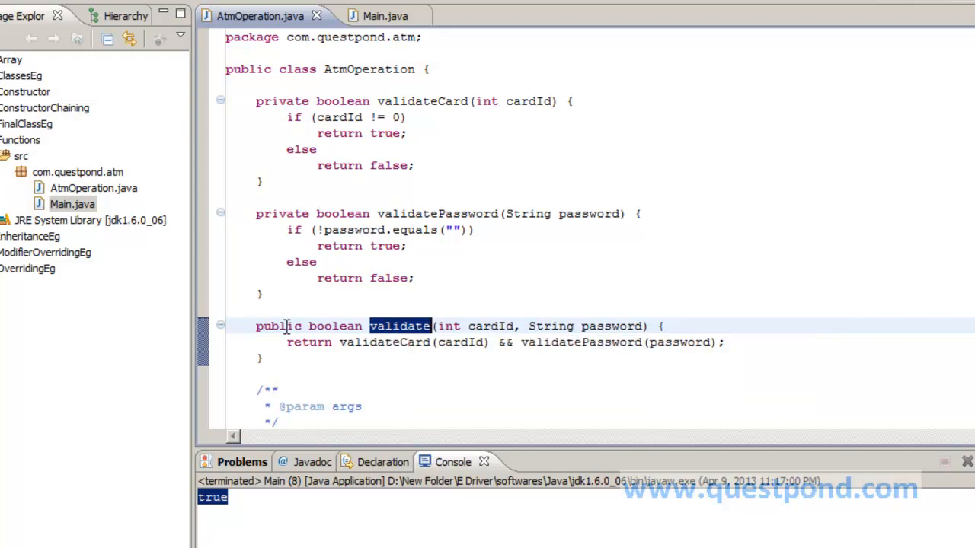
pyautogui.moveTo(93, 189)
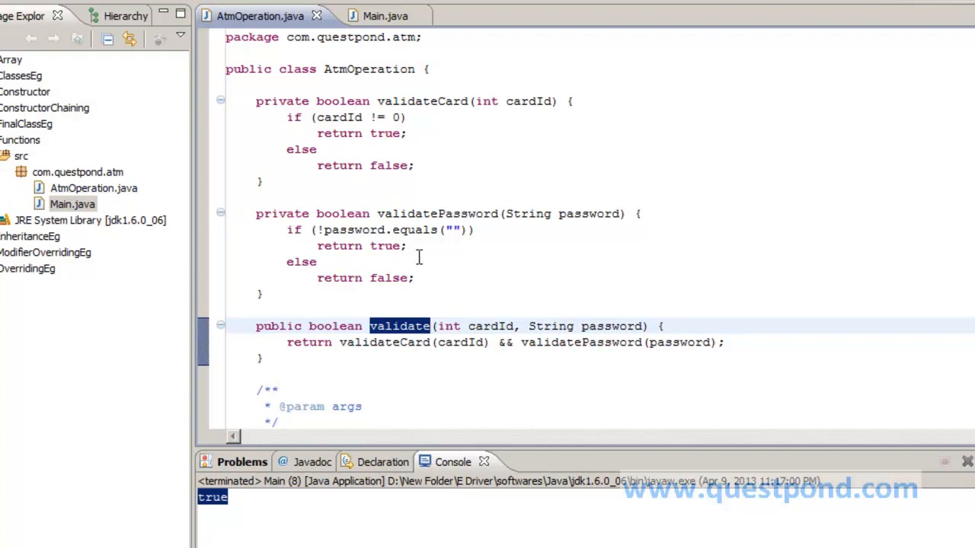
pyautogui.moveTo(405, 262)
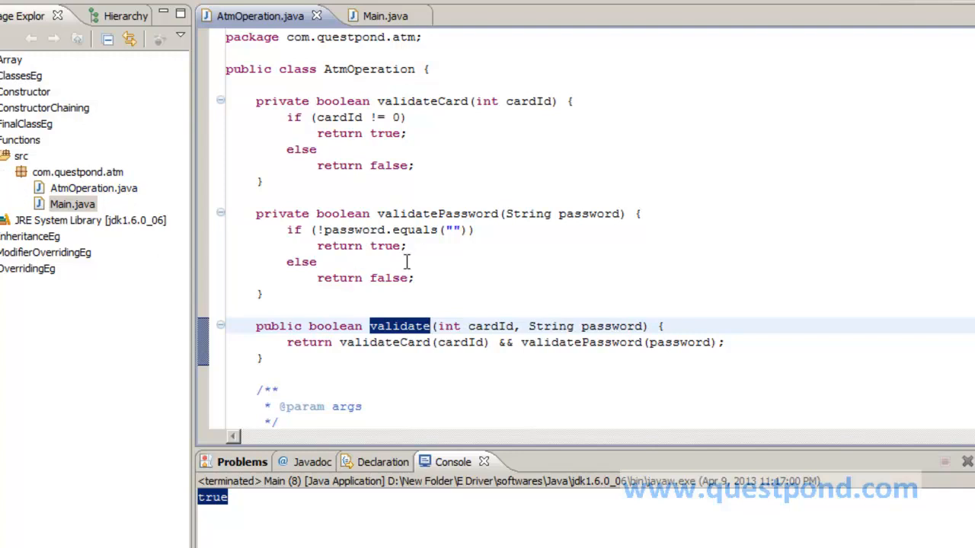